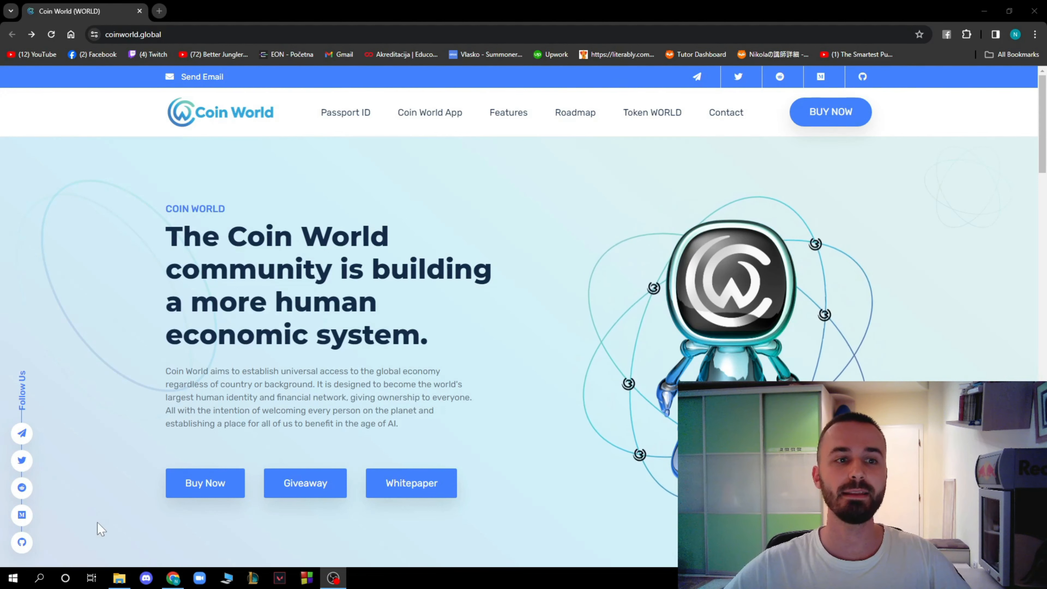
pyautogui.moveTo(409, 305)
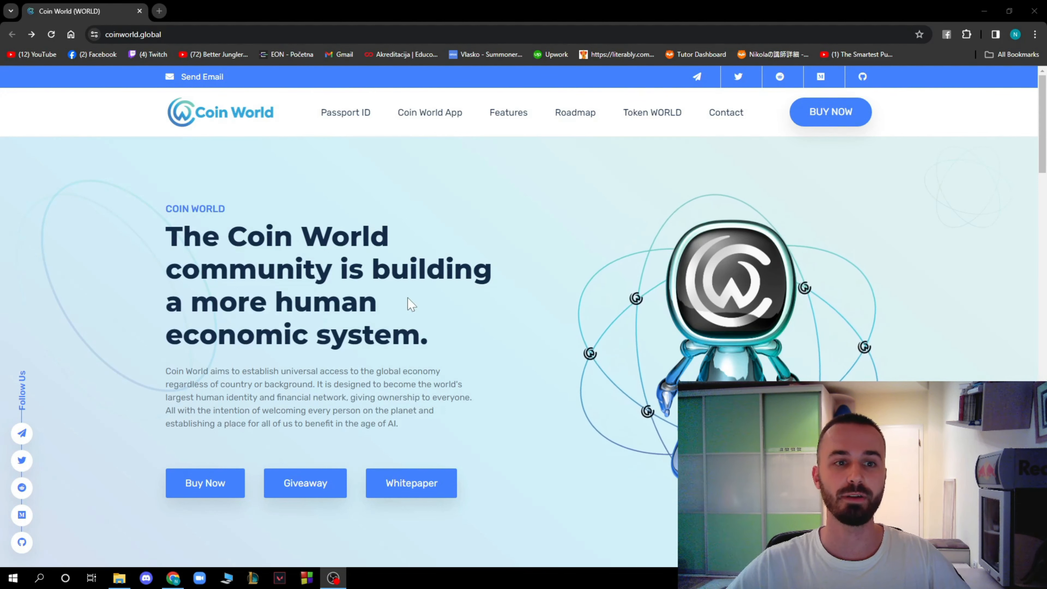
pyautogui.moveTo(435, 171)
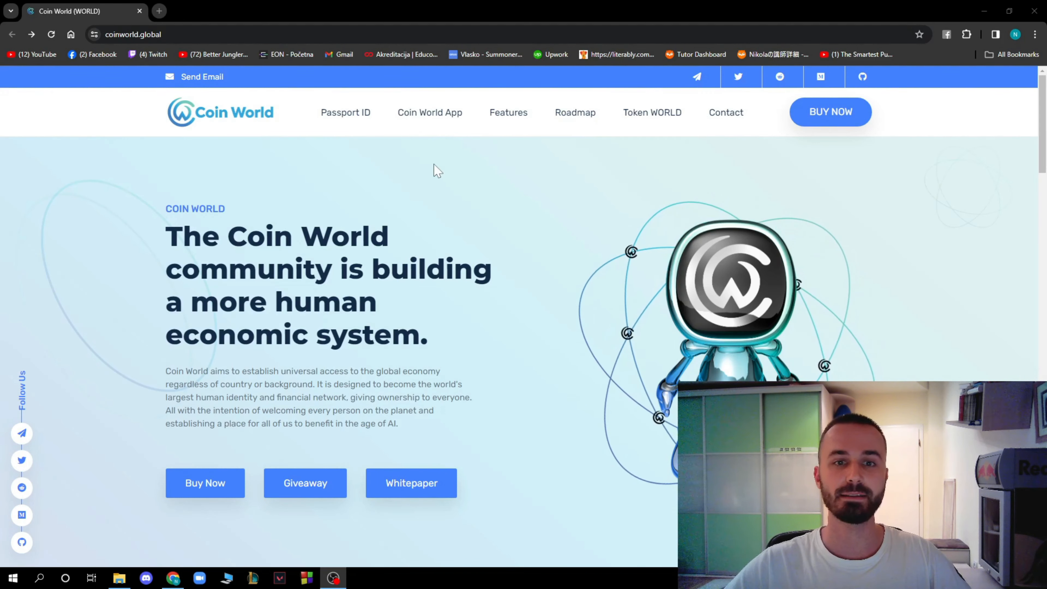
pyautogui.moveTo(456, 121)
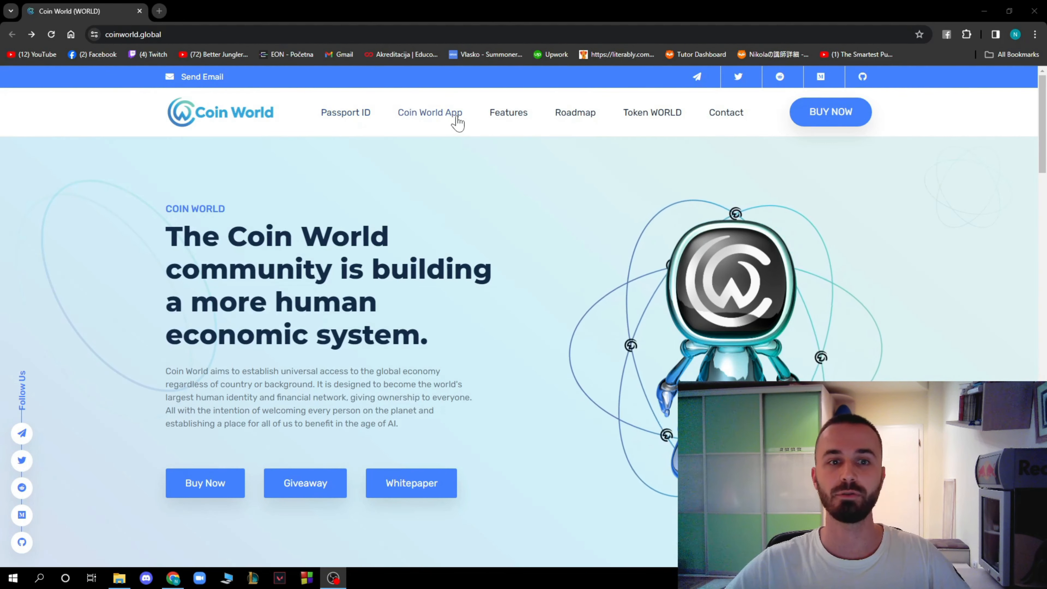
# Browse the homepage, then review the Giveaway page's Passport Genesis ID presale draw details
pyautogui.scroll(-3)
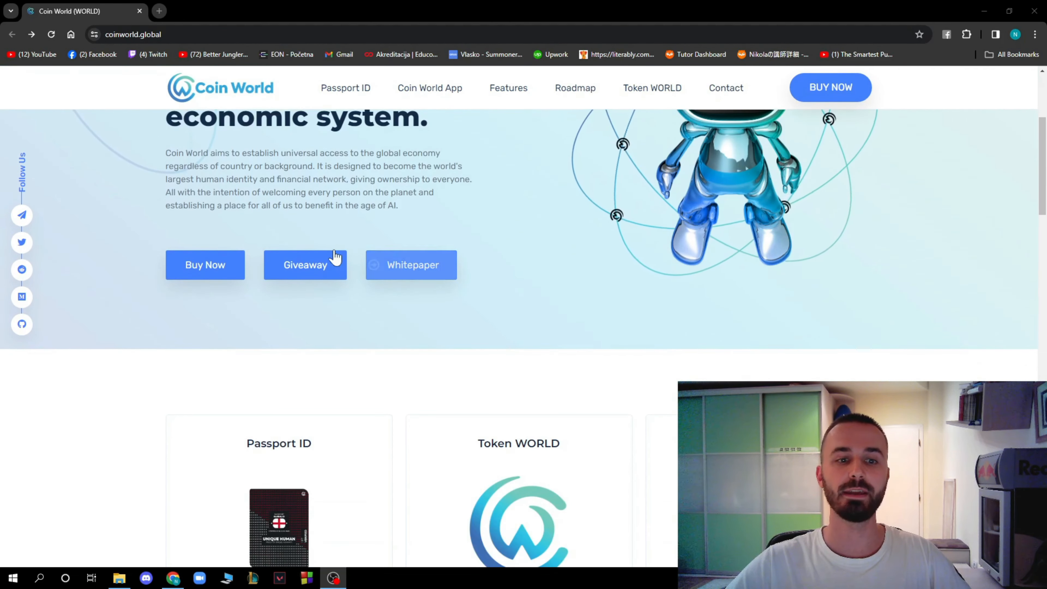
pyautogui.scroll(3)
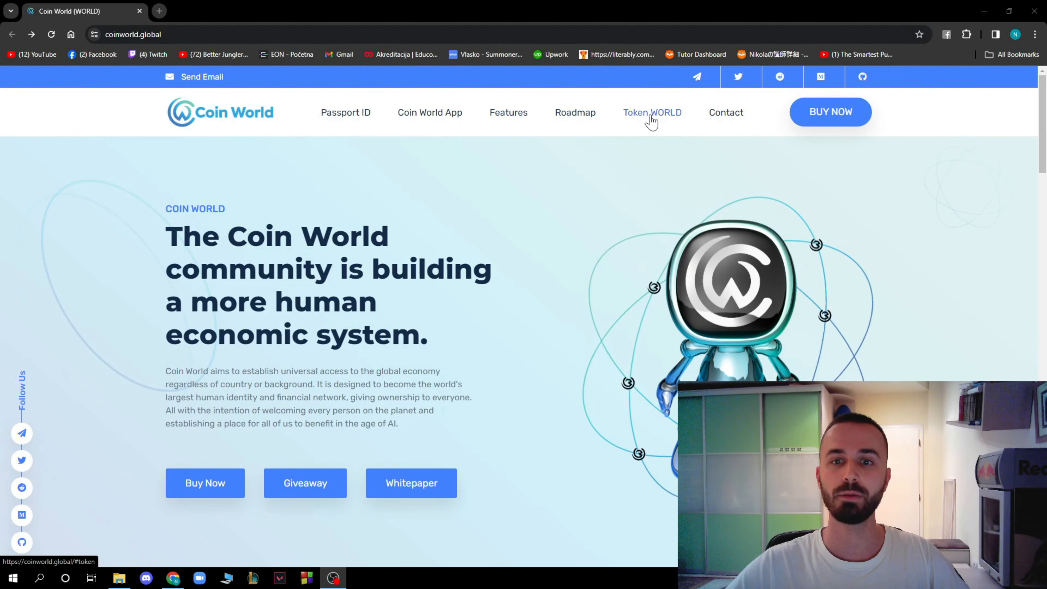
pyautogui.moveTo(829, 121)
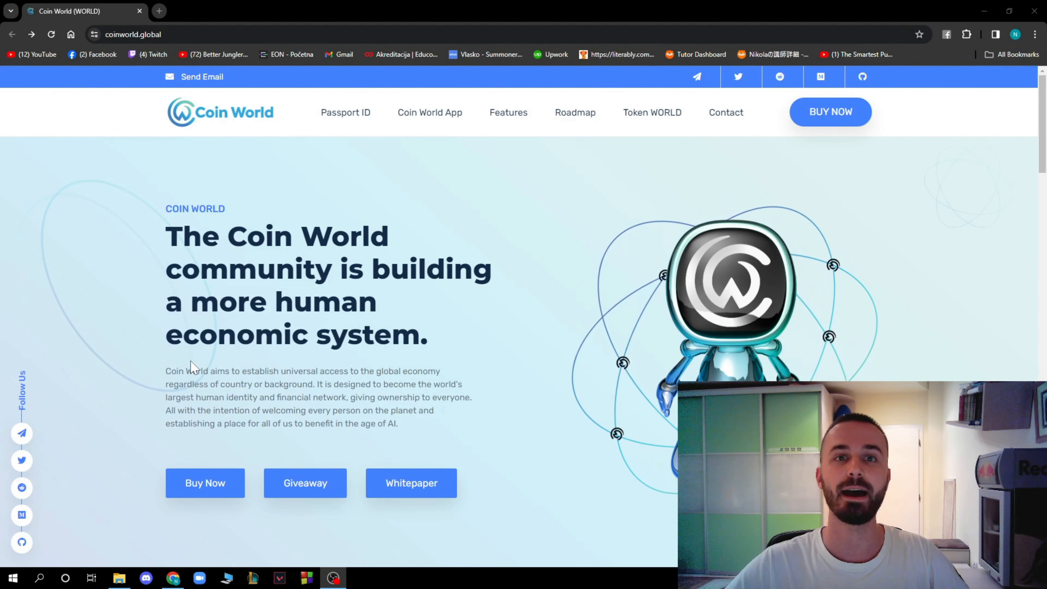
pyautogui.scroll(-3)
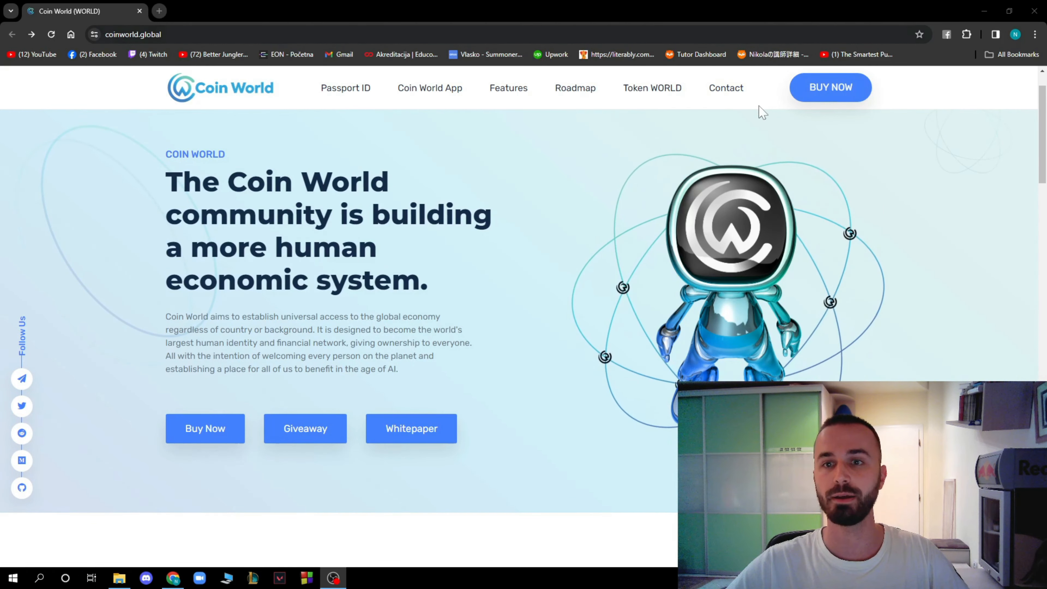
pyautogui.moveTo(306, 439)
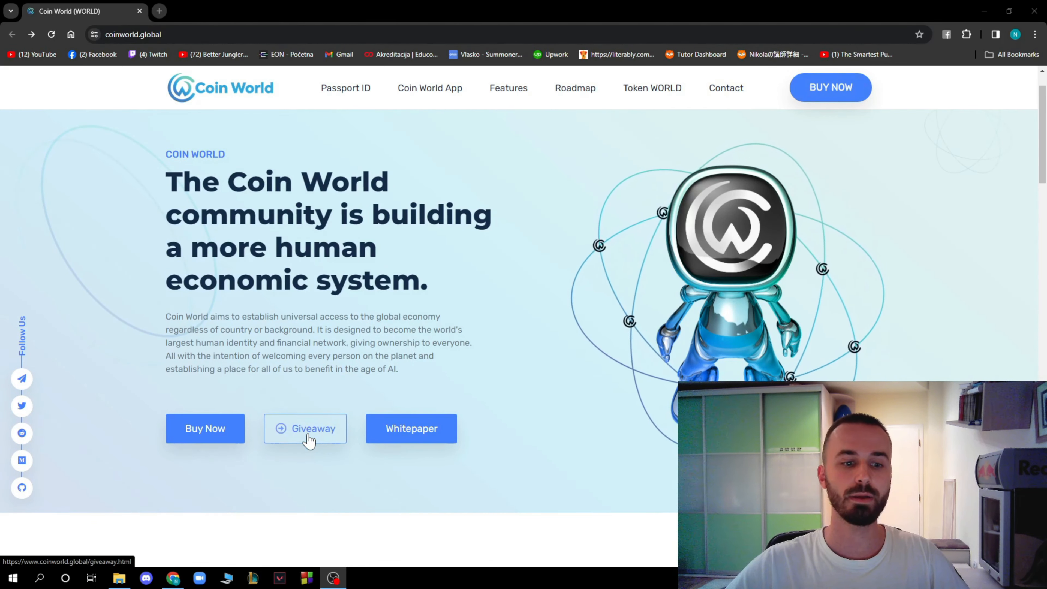
pyautogui.click(314, 429)
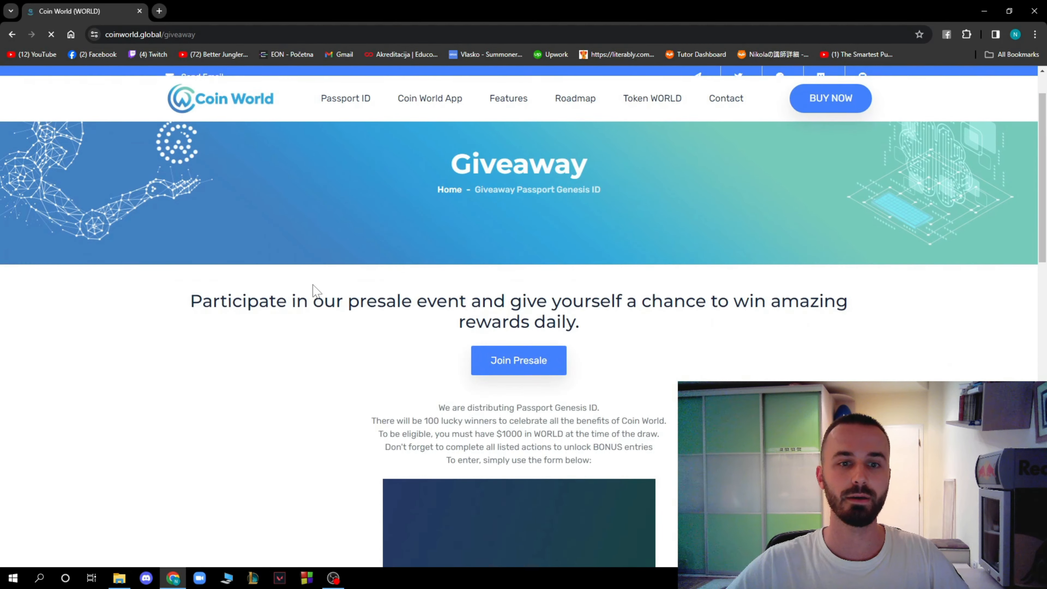
pyautogui.scroll(-3)
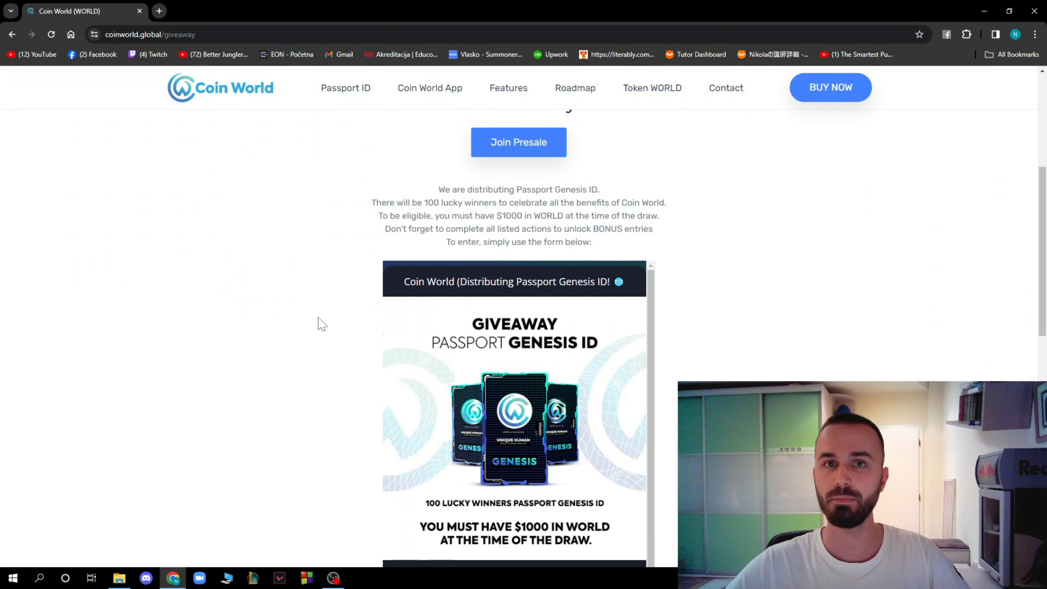
pyautogui.scroll(-3)
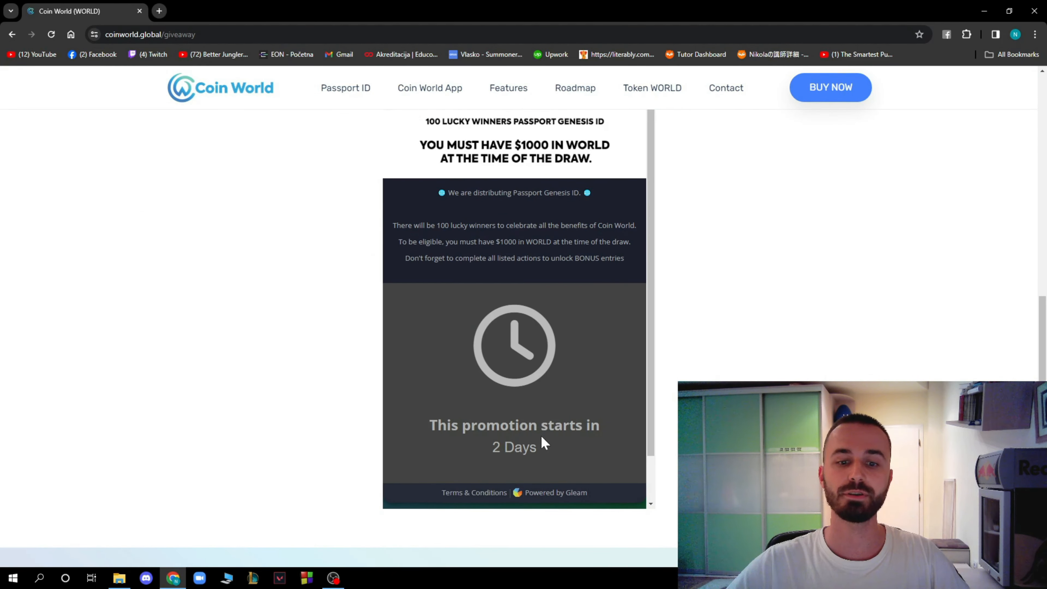
pyautogui.scroll(3)
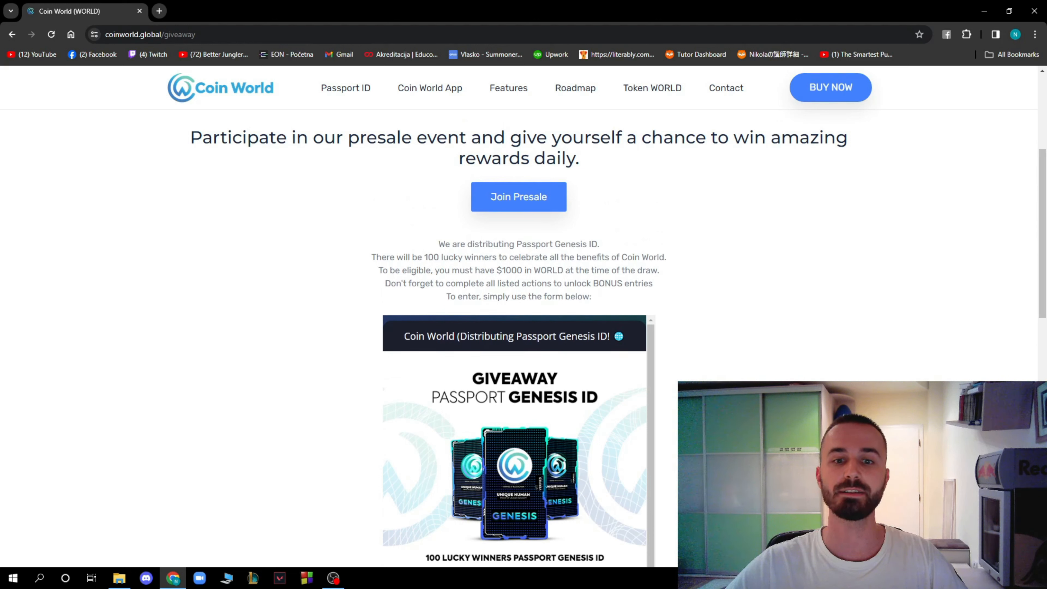
pyautogui.moveTo(429, 274)
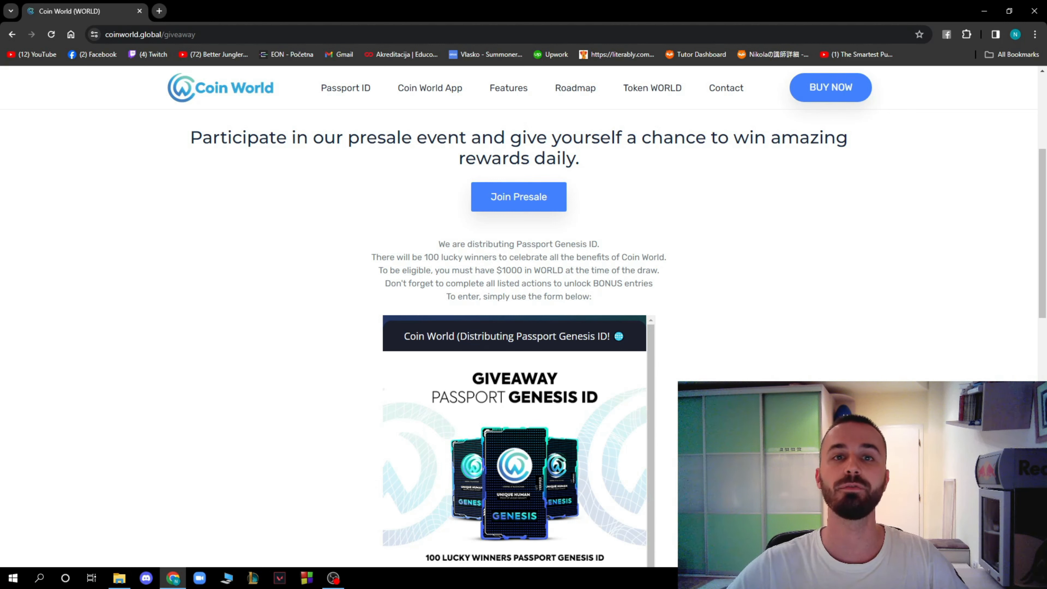
pyautogui.scroll(3)
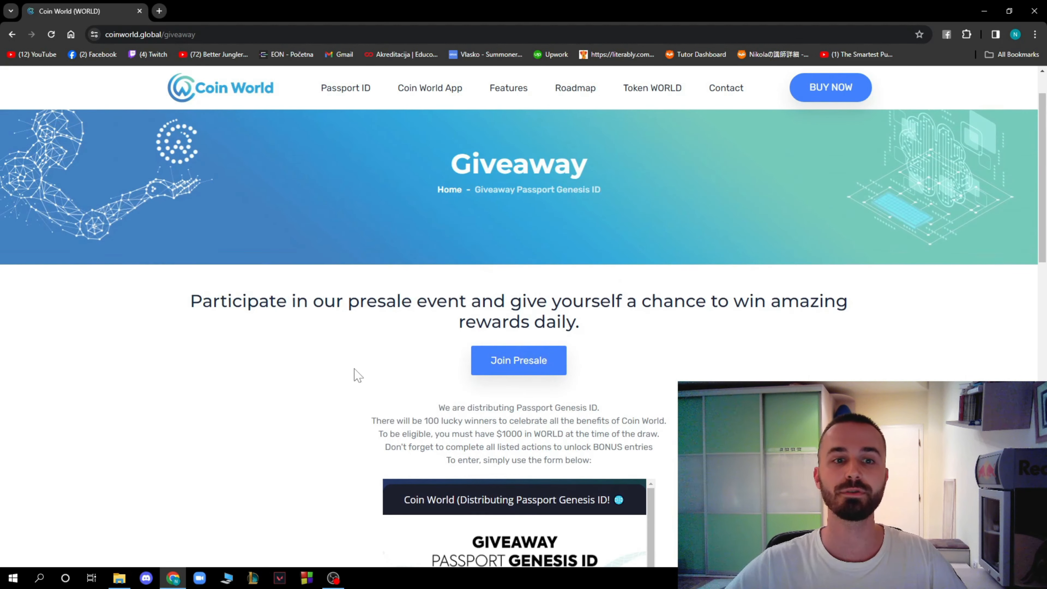
pyautogui.scroll(-3)
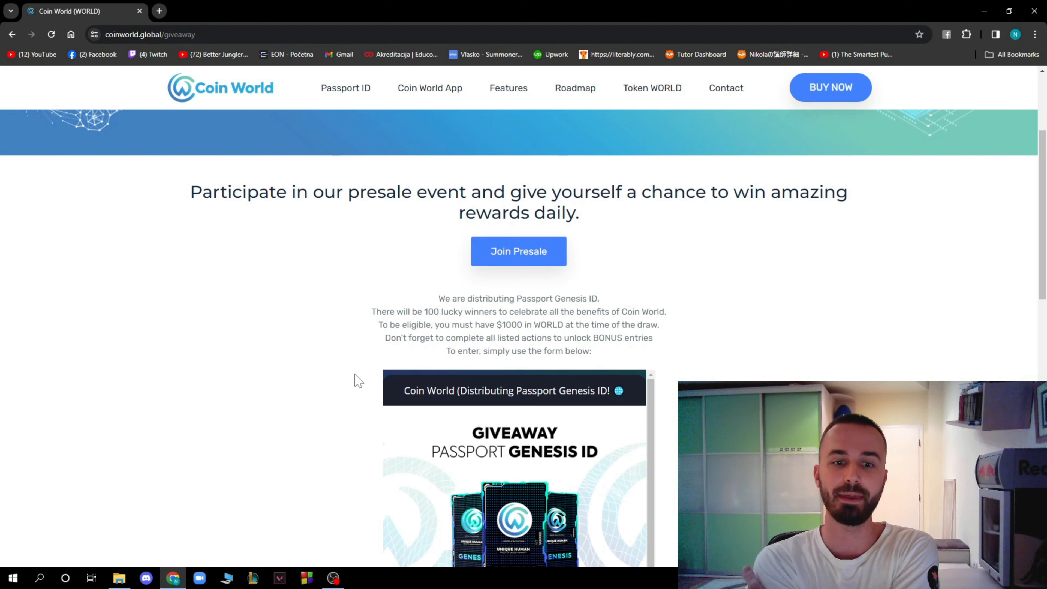
pyautogui.moveTo(636, 228)
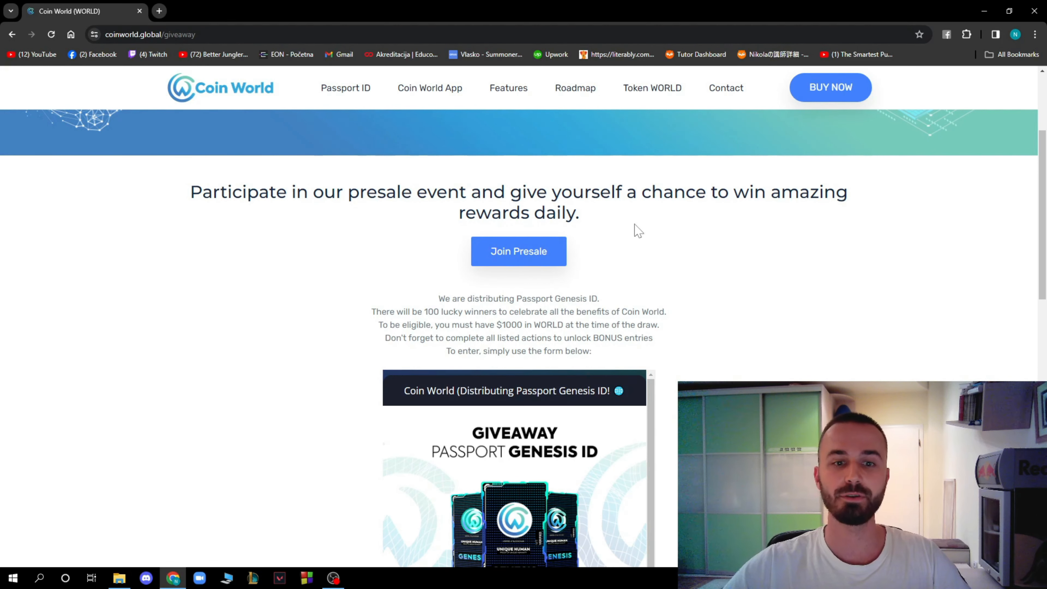
pyautogui.moveTo(15, 72)
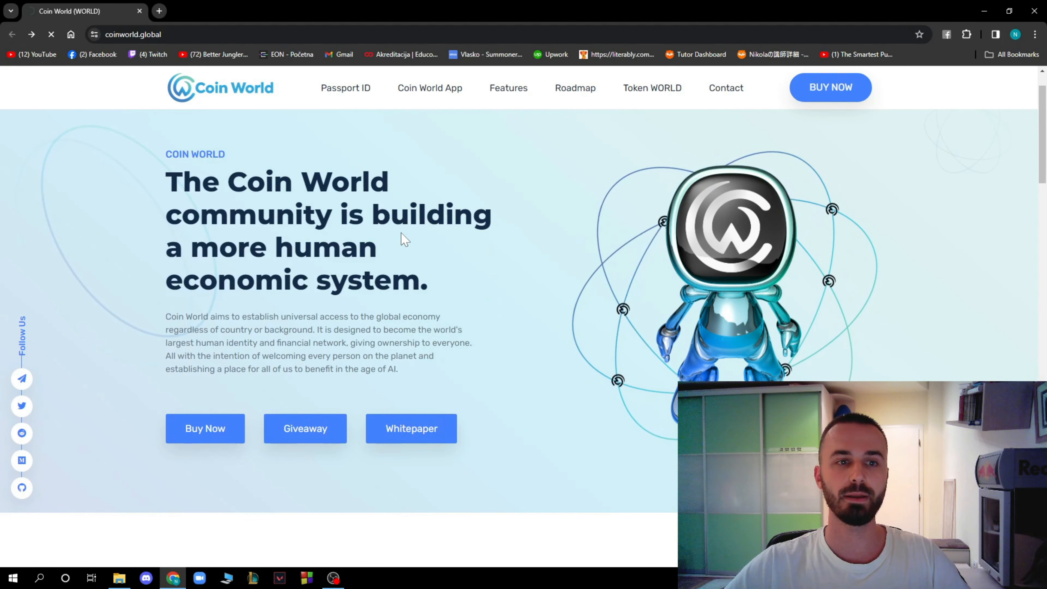
# Go to the Whitepaper documentation's About us page from the homepage
pyautogui.click(411, 429)
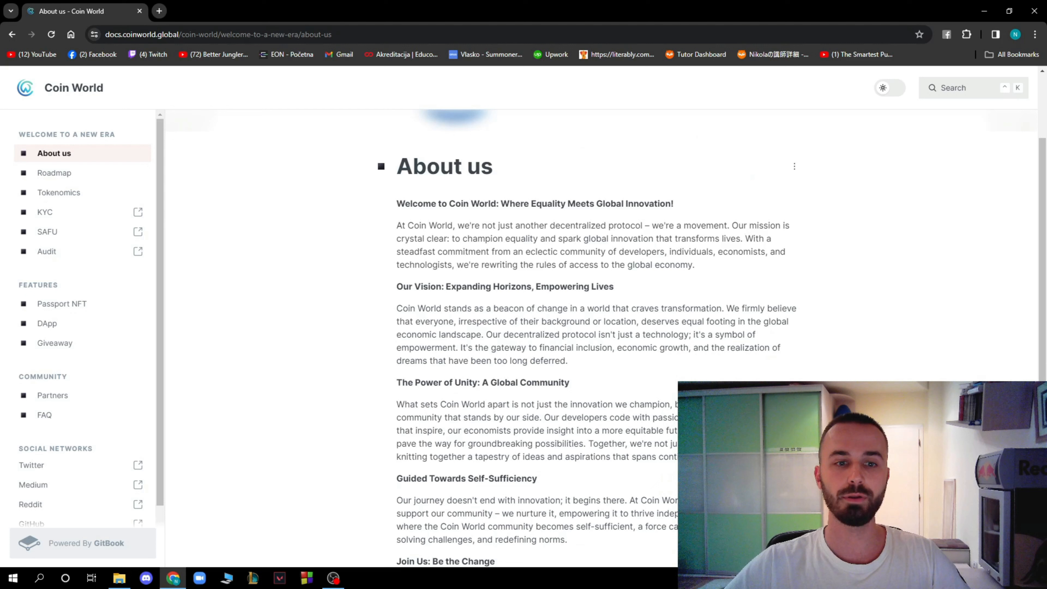
# Scroll through the GitBook About us page and back down to the homepage feature cards
pyautogui.scroll(-3)
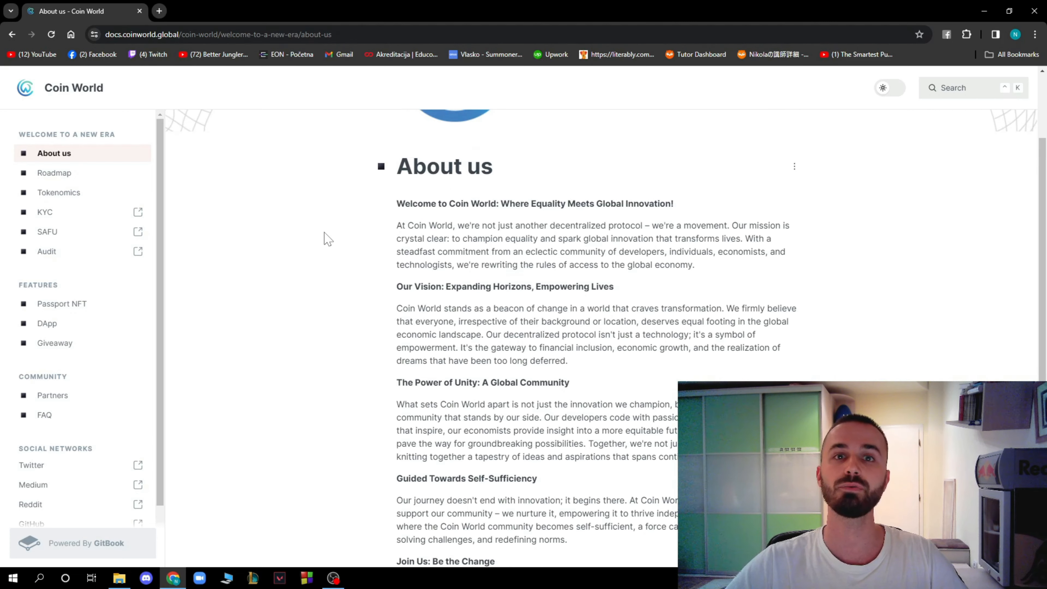
pyautogui.moveTo(357, 248)
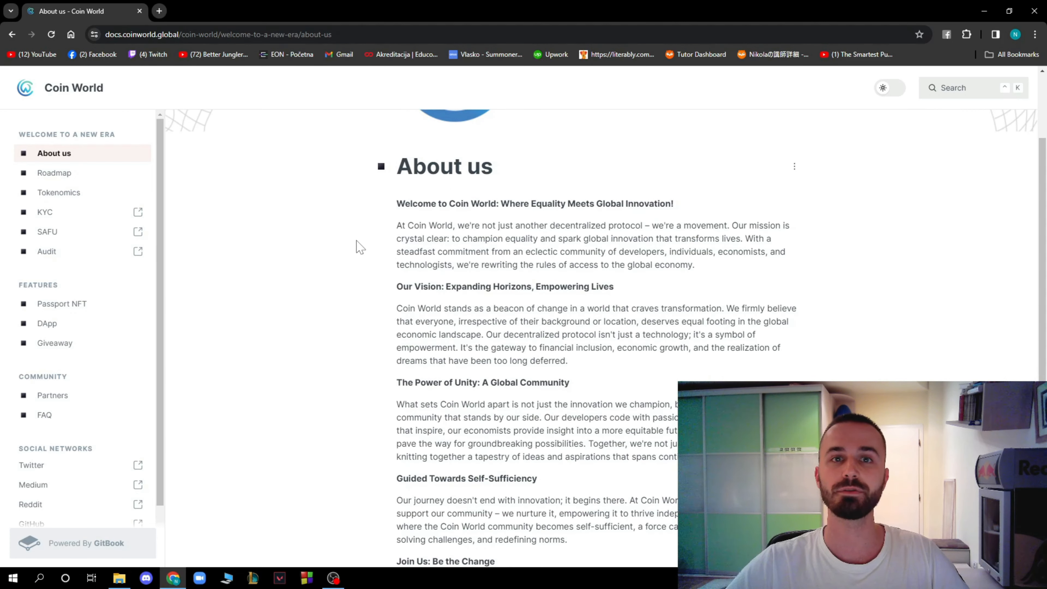
pyautogui.scroll(-3)
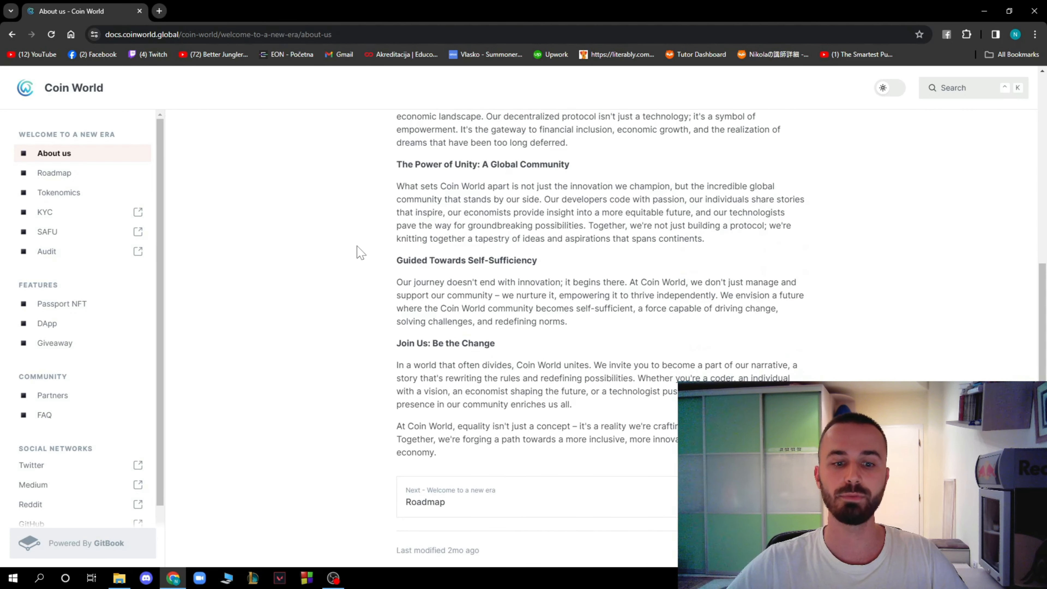
pyautogui.scroll(3)
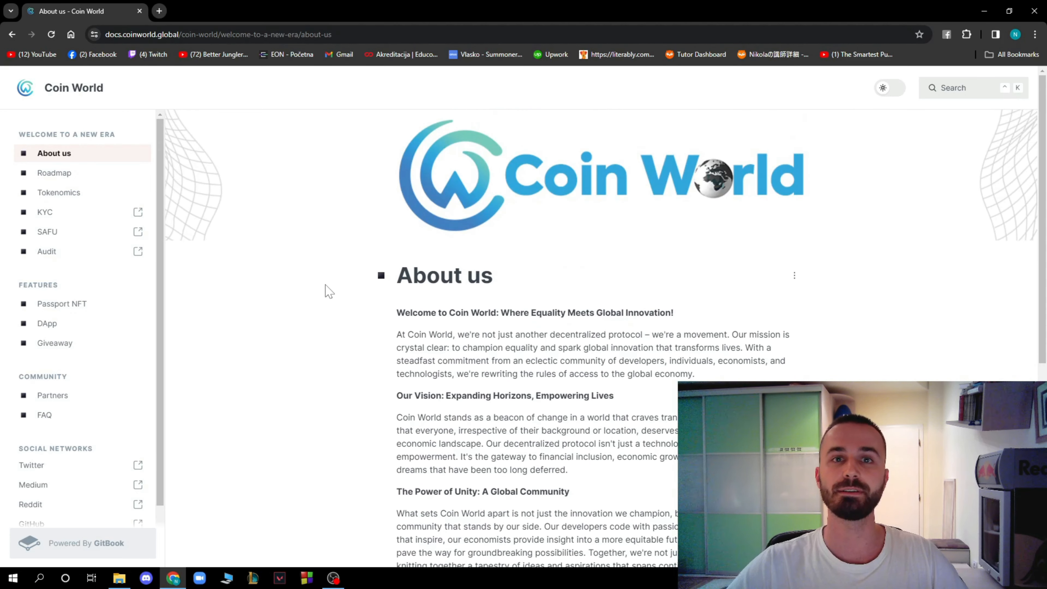
pyautogui.moveTo(369, 285)
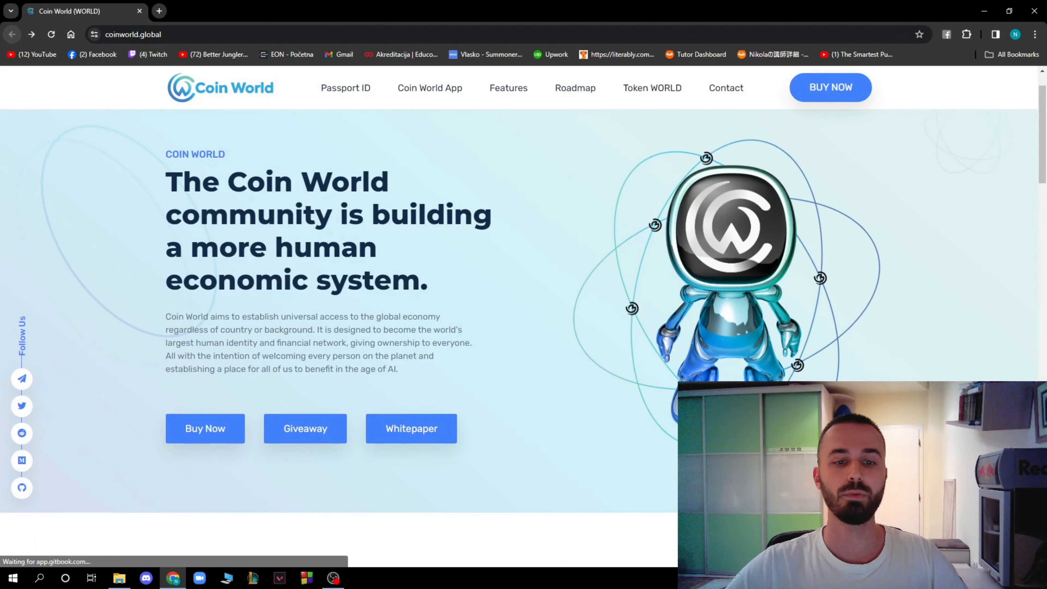
pyautogui.scroll(-3)
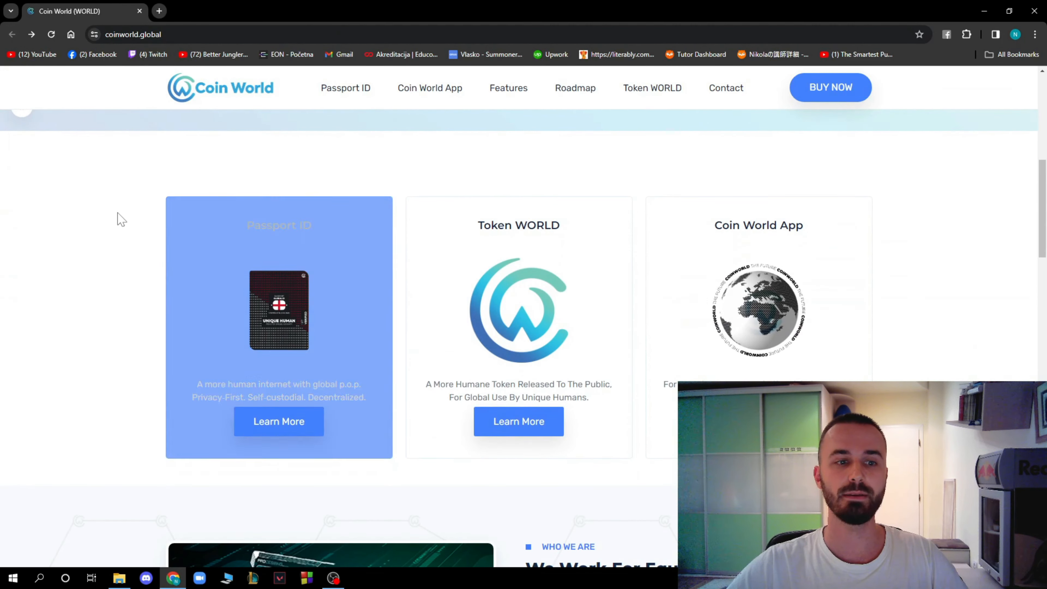
pyautogui.moveTo(510, 301)
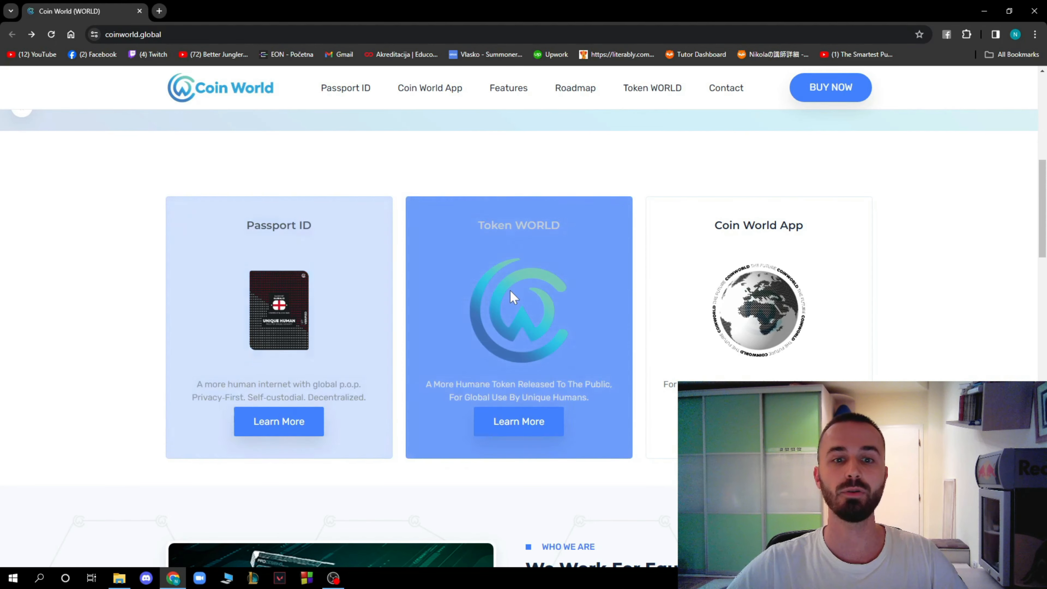
pyautogui.moveTo(697, 301)
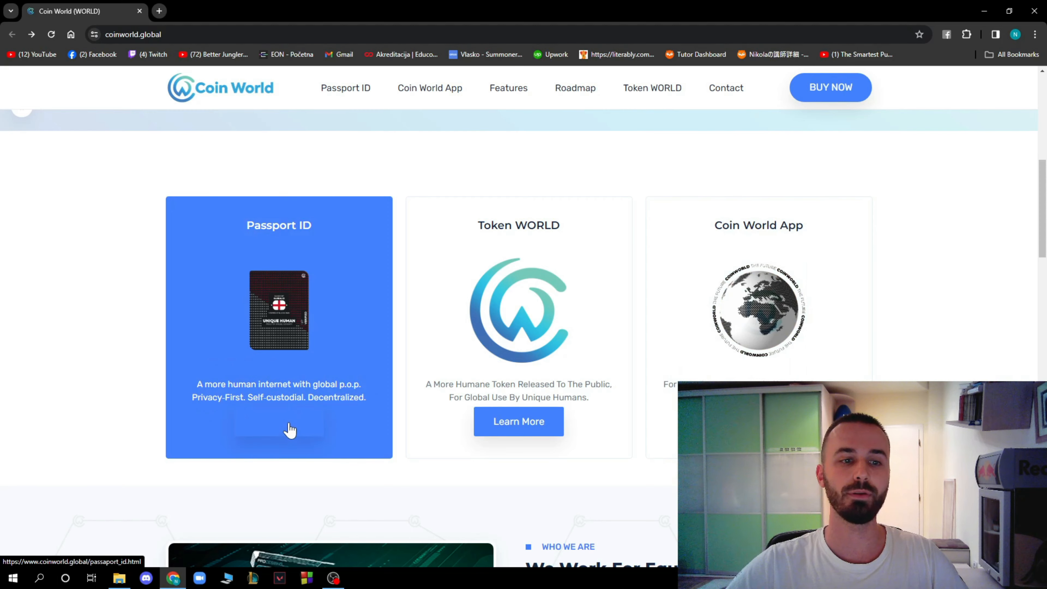
# Learn more about Passport ID, the privacy-first proof-of-personhood protocol
pyautogui.click(292, 433)
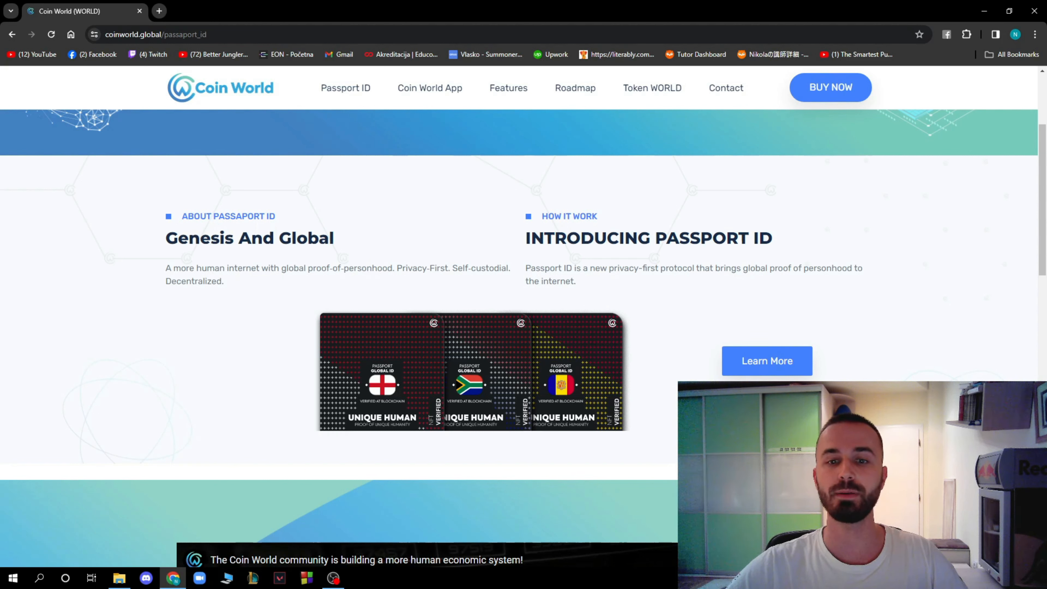
pyautogui.moveTo(737, 289)
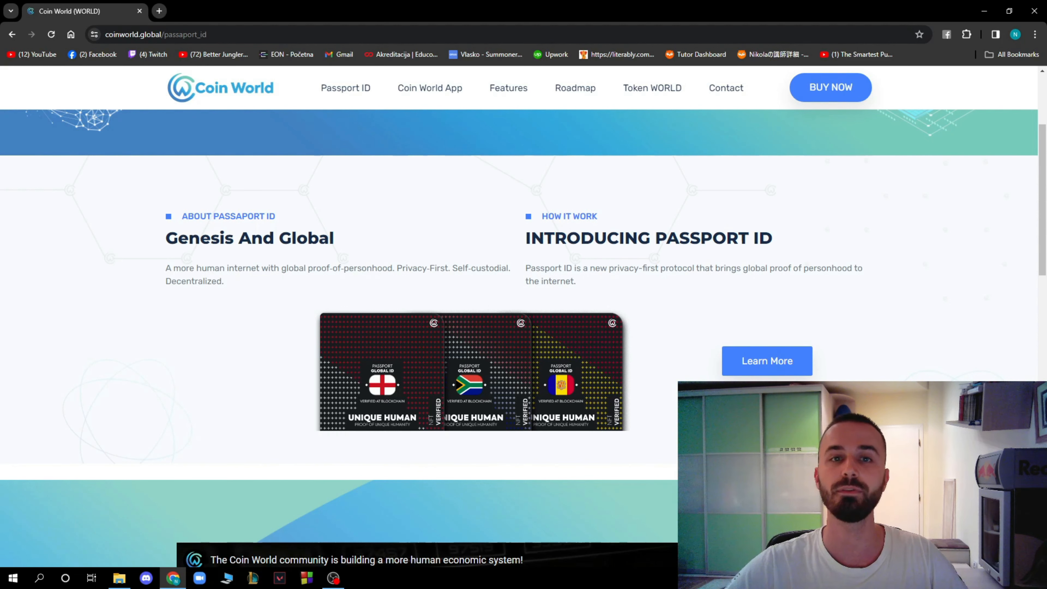
# Skim the Passport ID page and return to the coinworld.global homepage
pyautogui.scroll(-3)
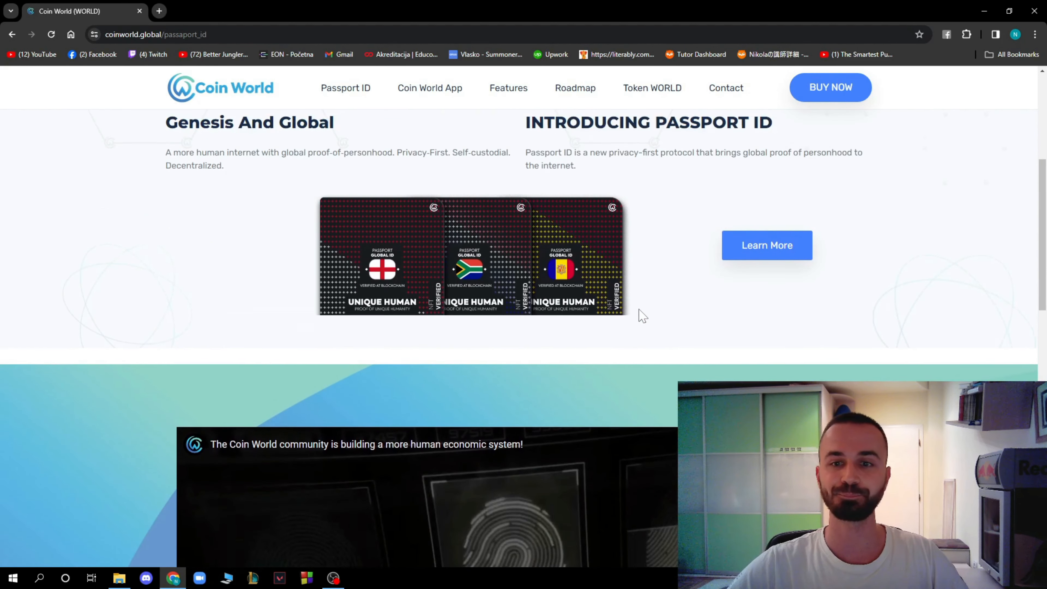
pyautogui.click(768, 245)
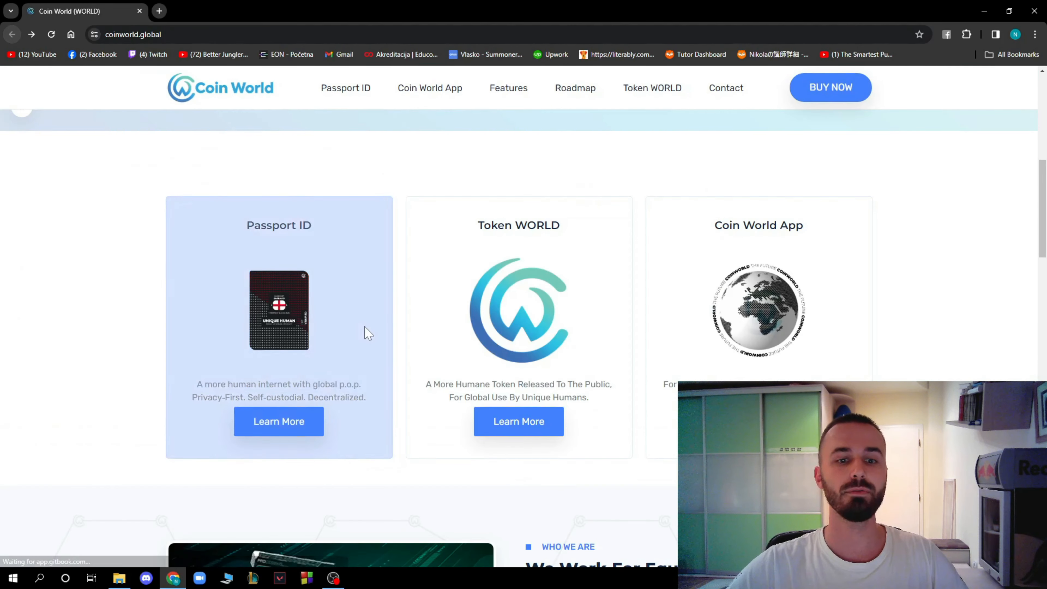
# Learn more about Token WORLD to reach the #token Tokenomics table
pyautogui.click(520, 421)
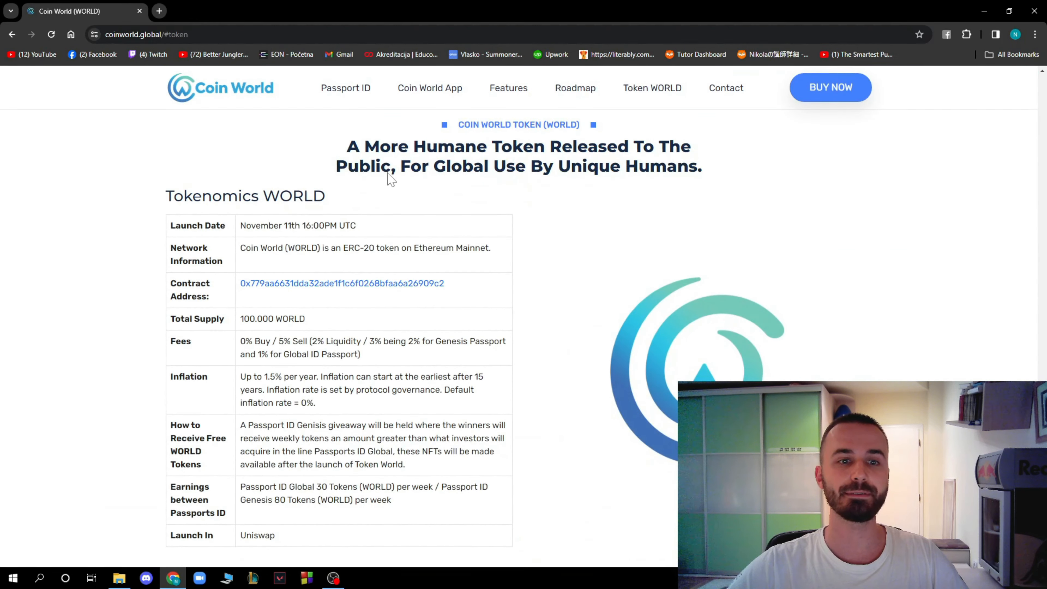
pyautogui.moveTo(528, 225)
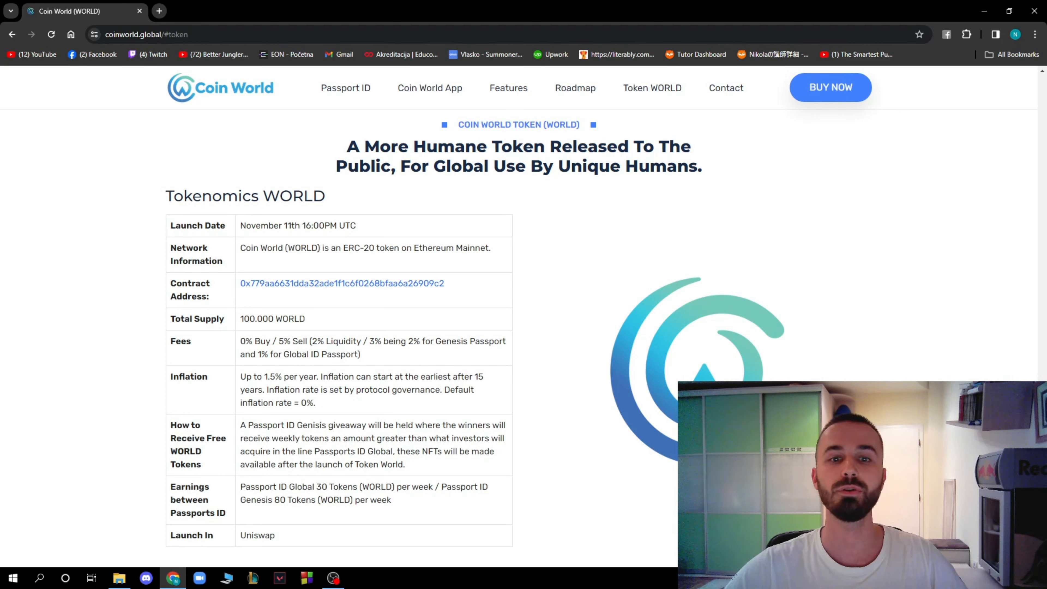
pyautogui.moveTo(362, 233)
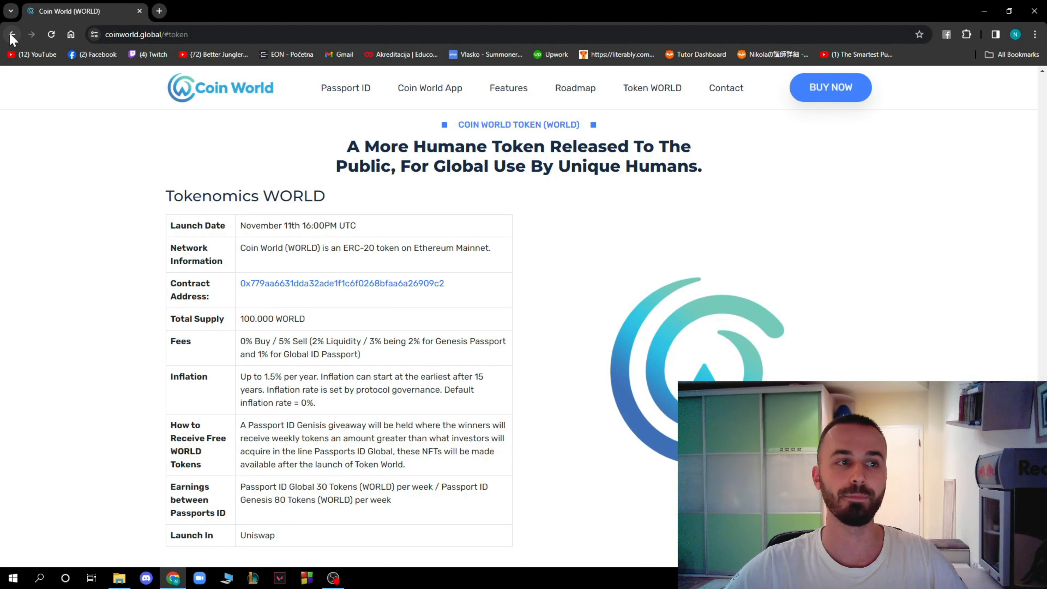
# Leave the token section for the homepage and scroll to the Coin World App card
pyautogui.click(12, 35)
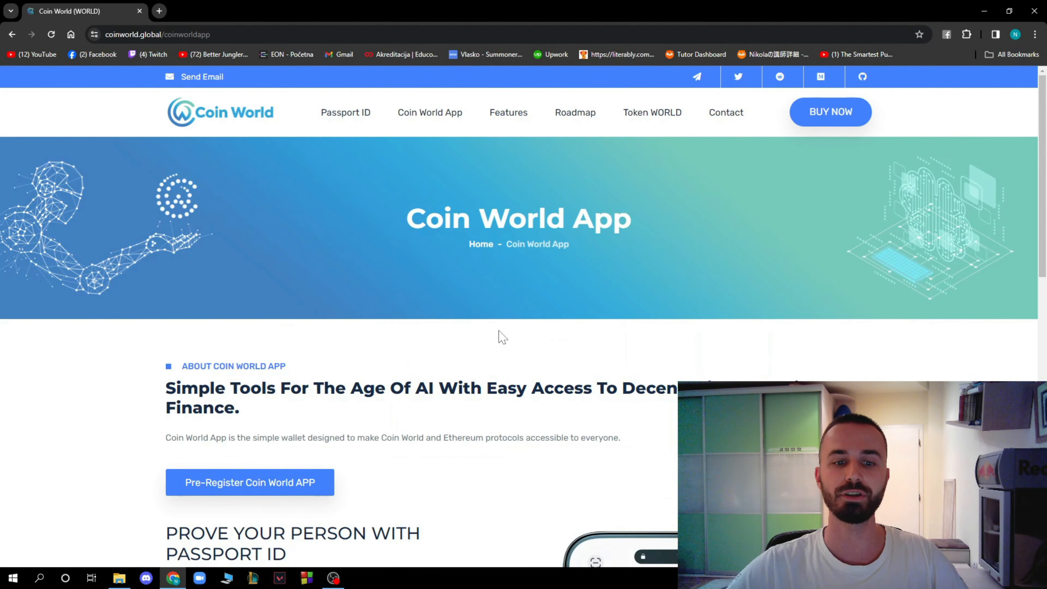
pyautogui.scroll(-3)
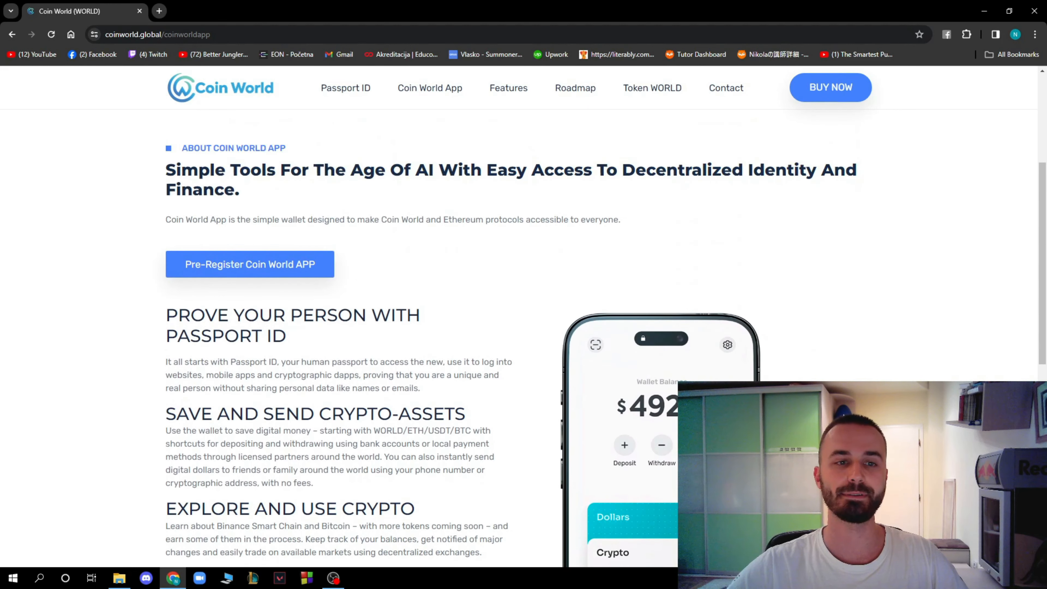
pyautogui.moveTo(282, 281)
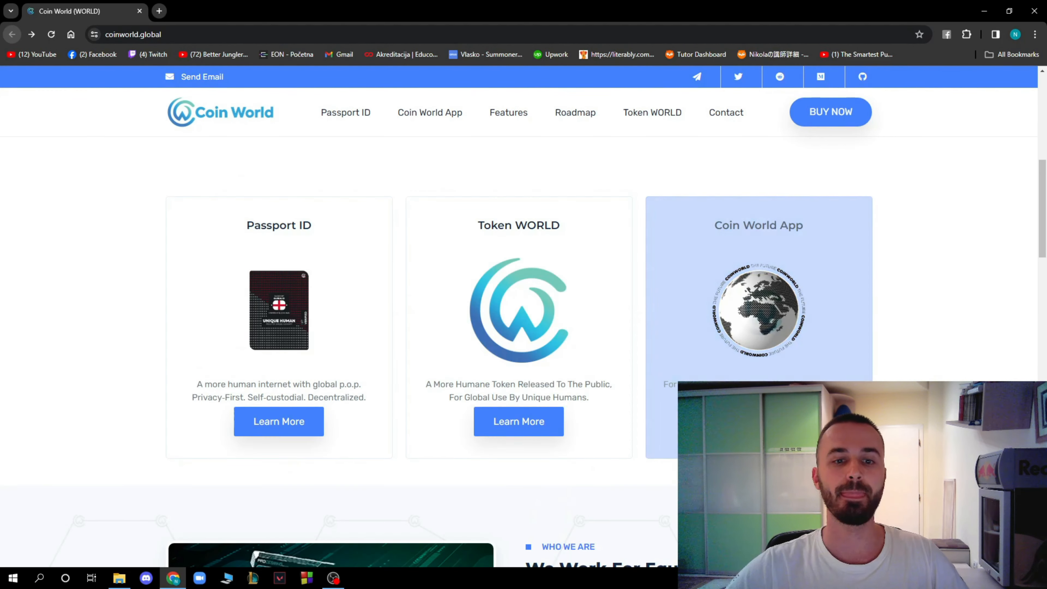
pyautogui.scroll(-3)
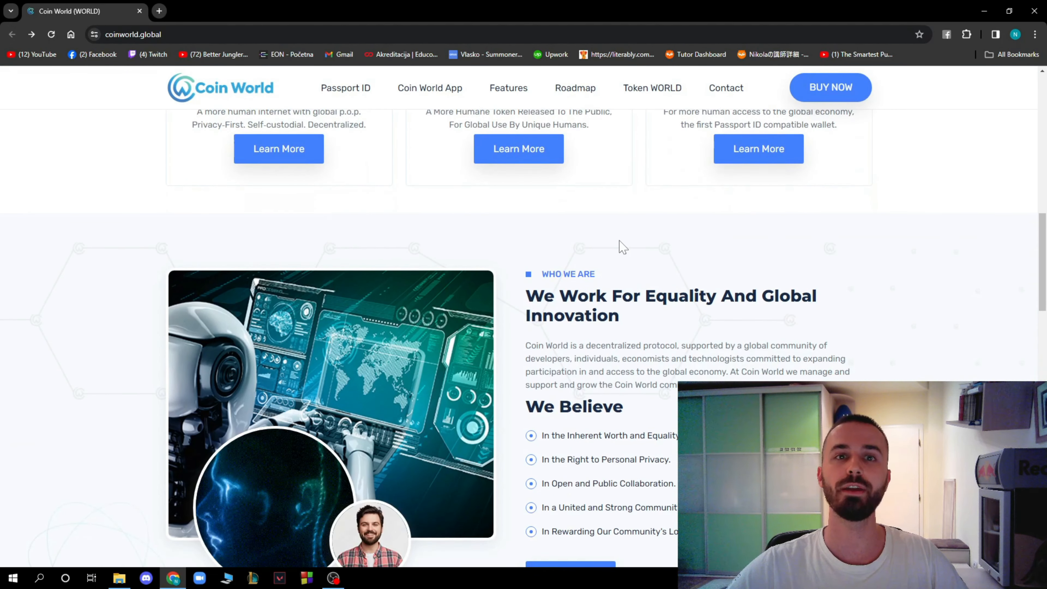
pyautogui.scroll(-3)
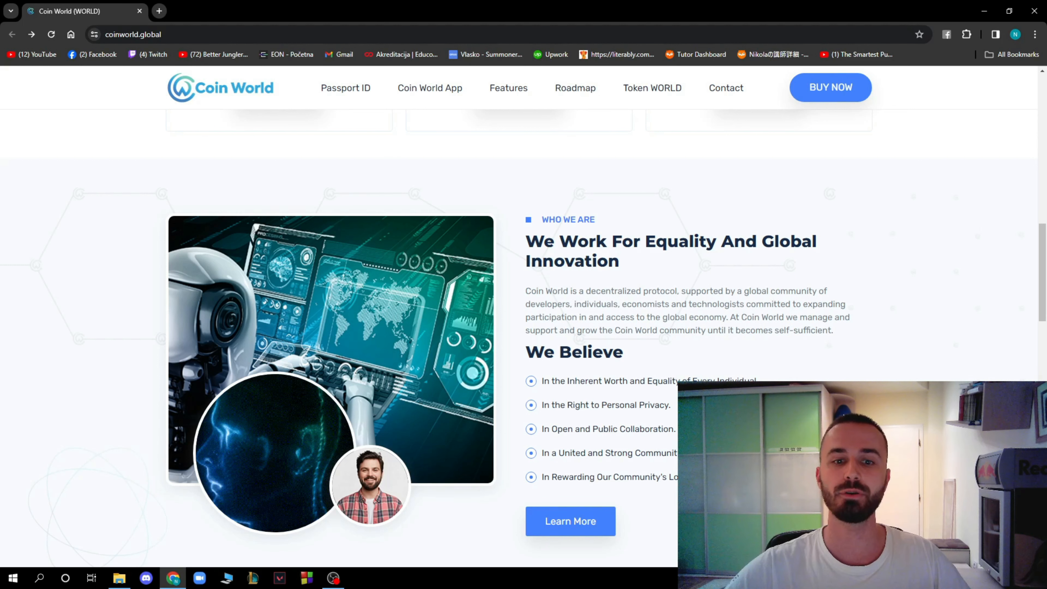
pyautogui.moveTo(714, 201)
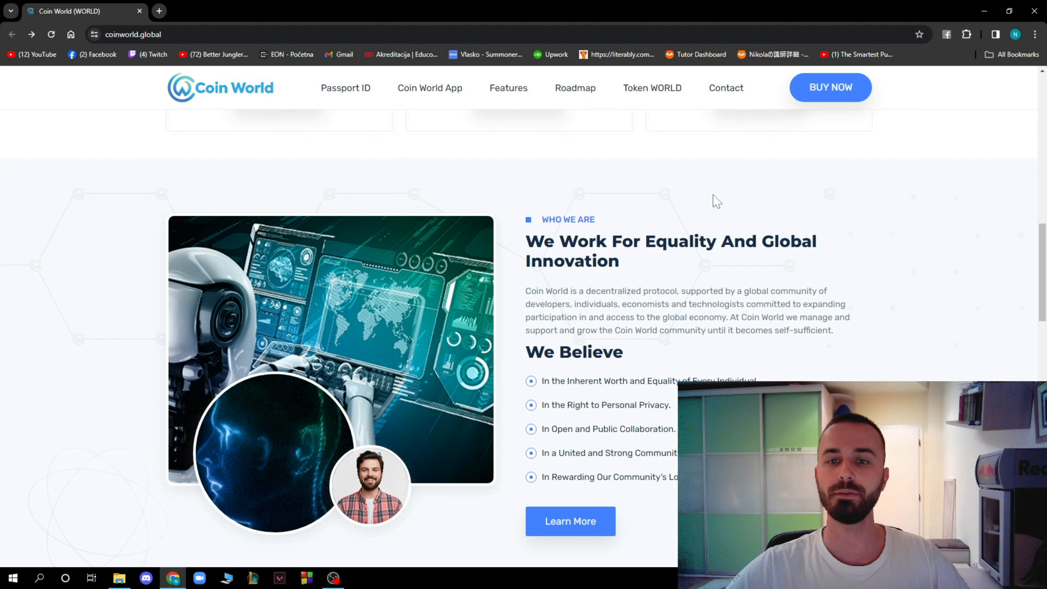
pyautogui.scroll(-3)
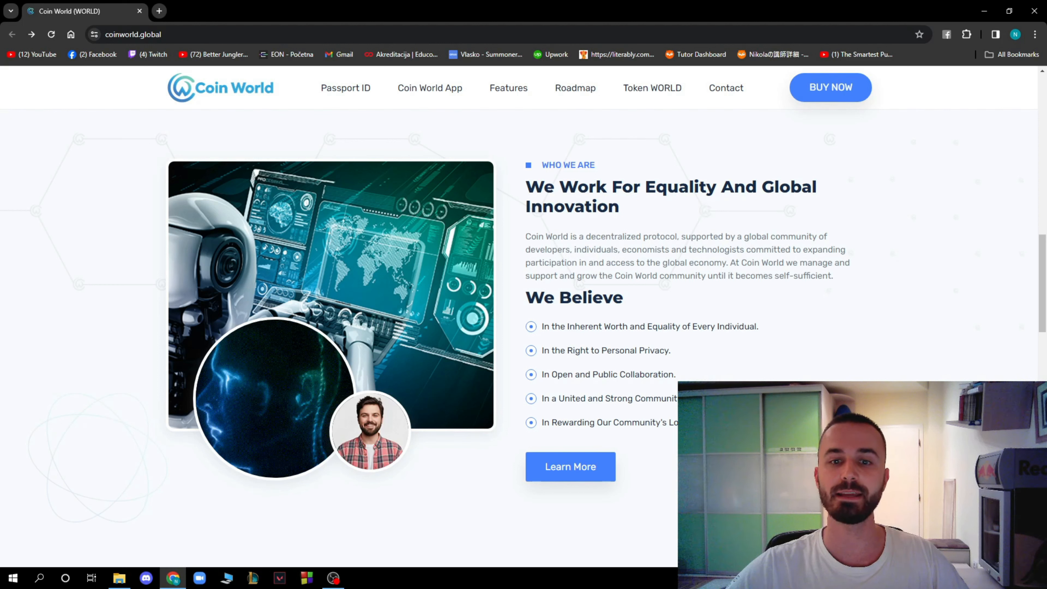
pyautogui.moveTo(773, 208)
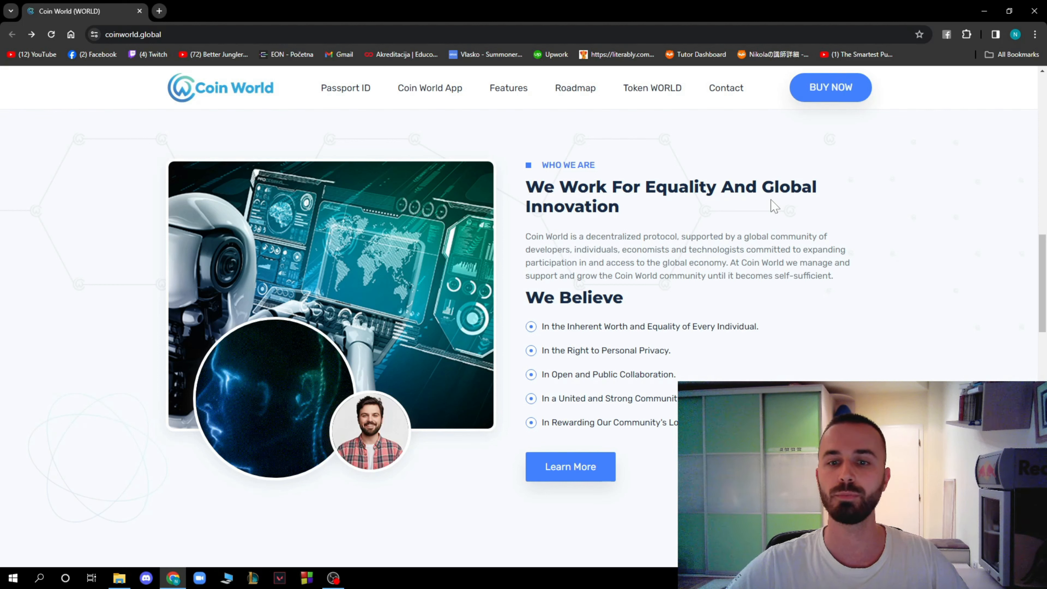
pyautogui.moveTo(761, 211)
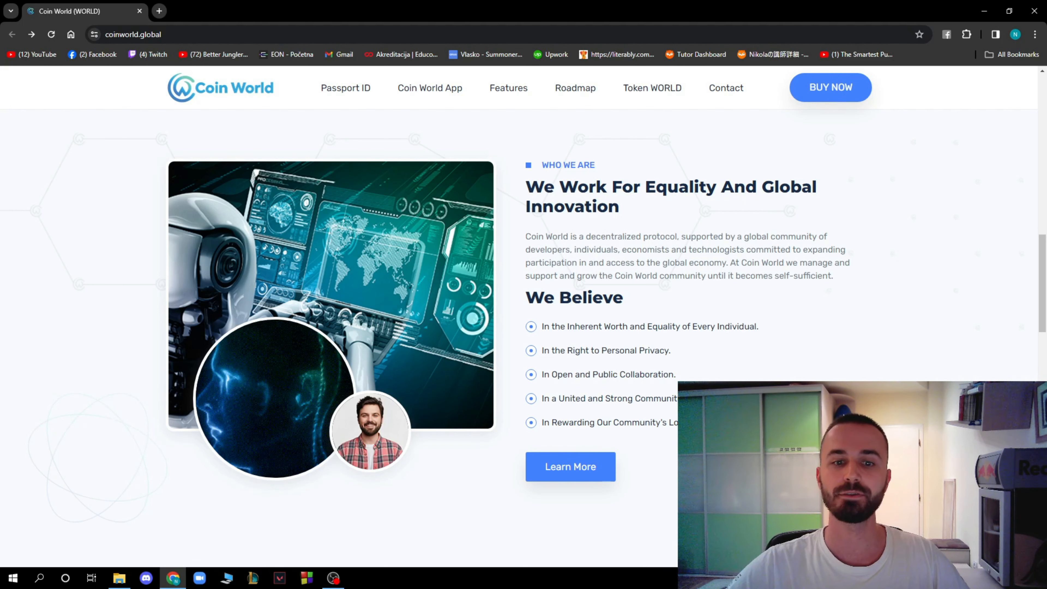
pyautogui.scroll(-3)
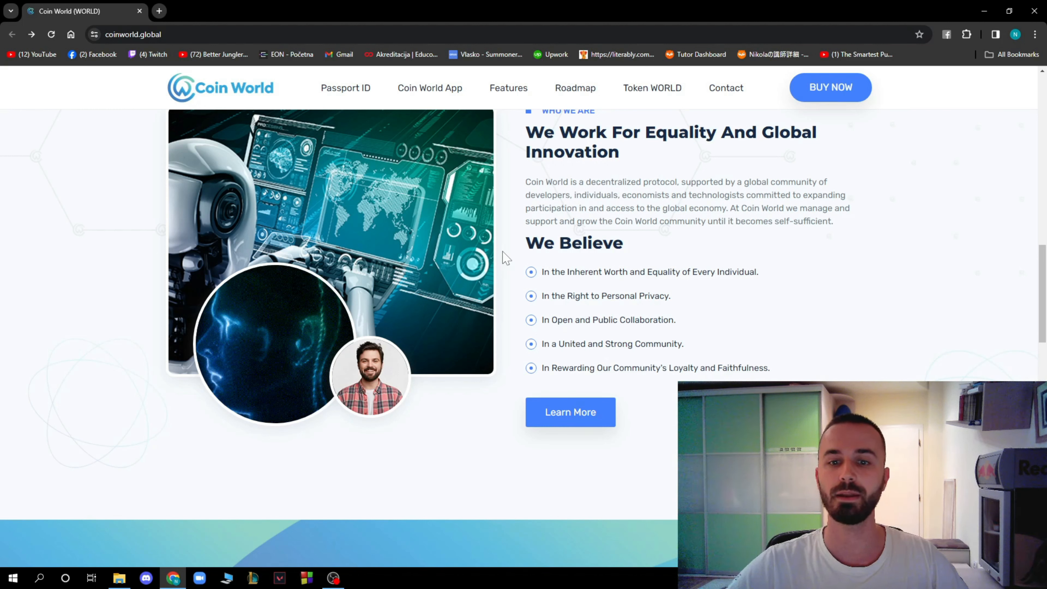
pyautogui.moveTo(509, 271)
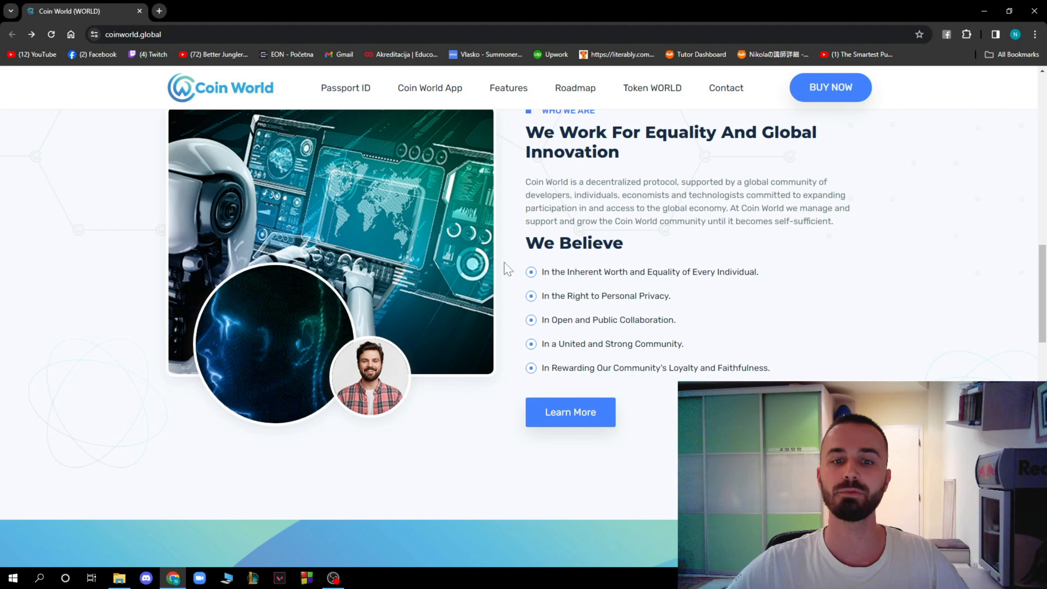
pyautogui.moveTo(514, 283)
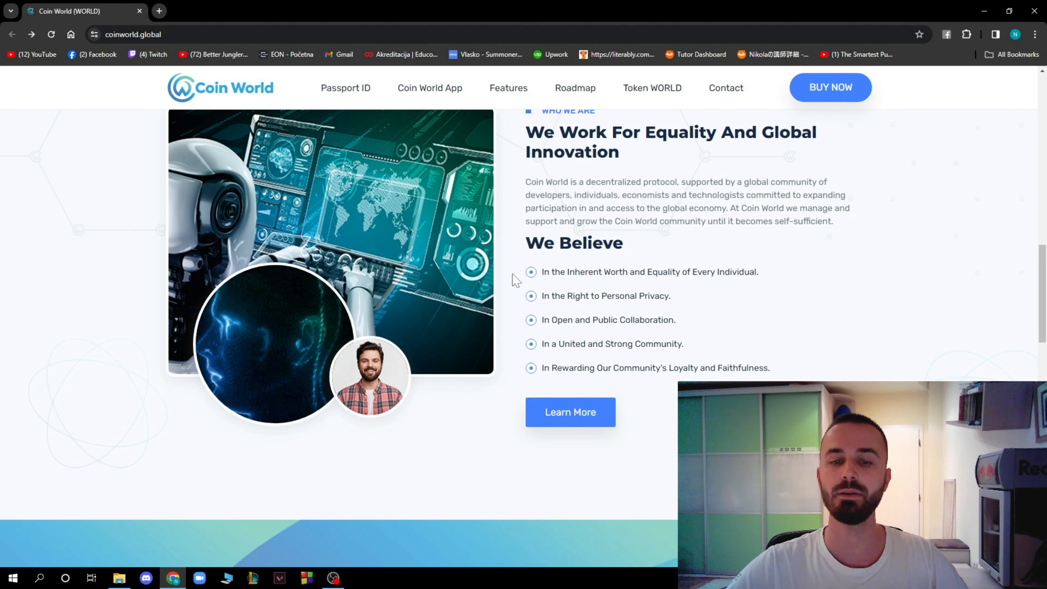
pyautogui.moveTo(510, 286)
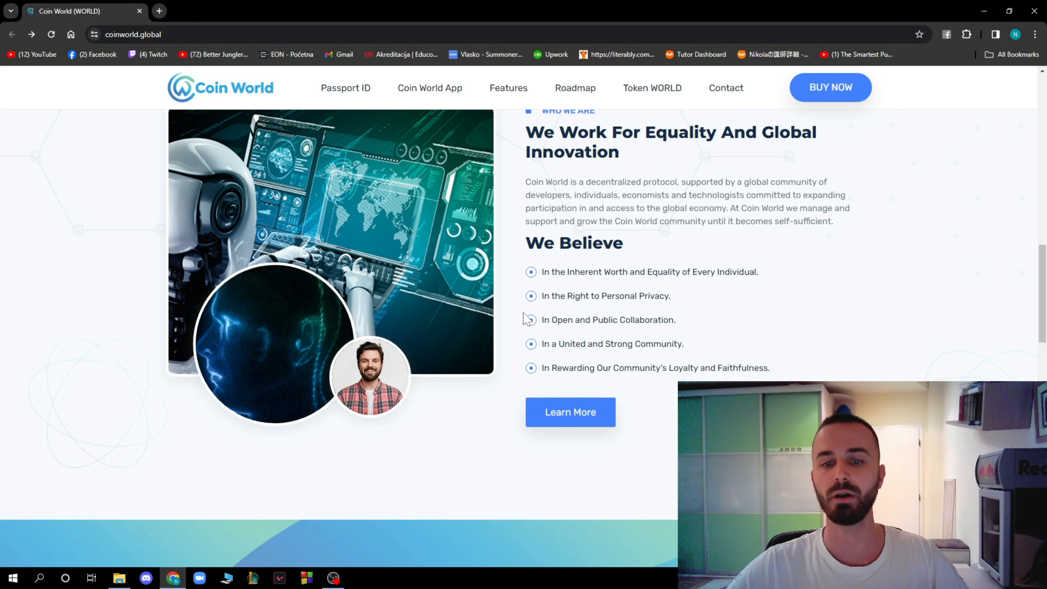
pyautogui.moveTo(596, 359)
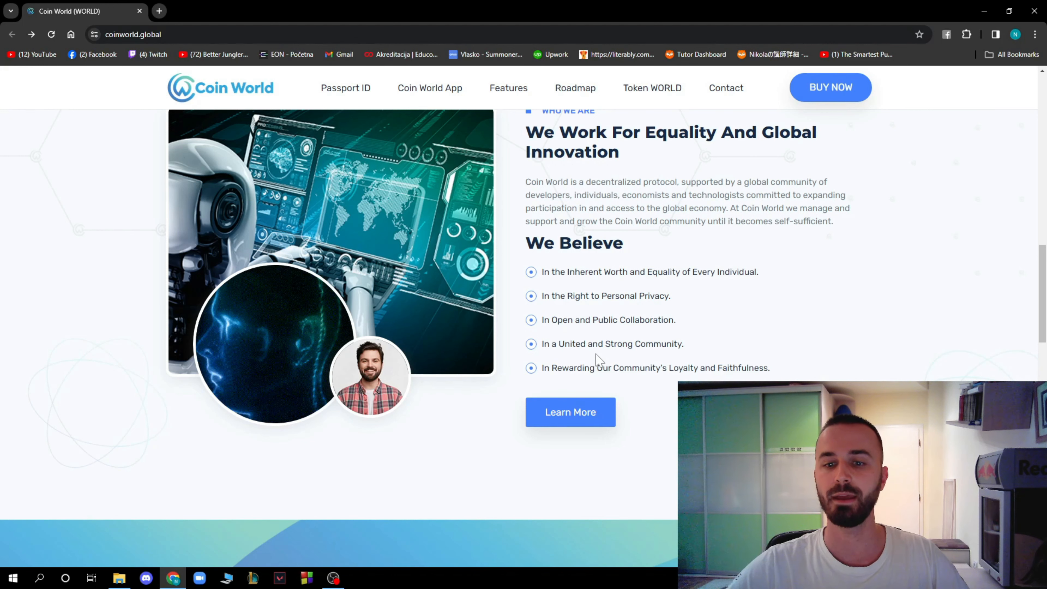
pyautogui.moveTo(591, 431)
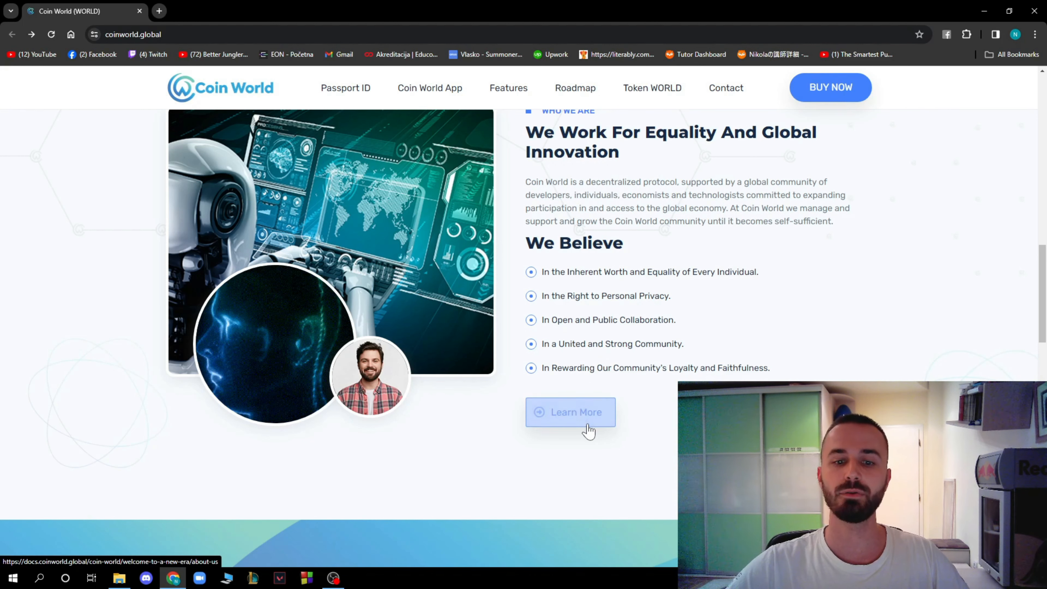
pyautogui.click(571, 412)
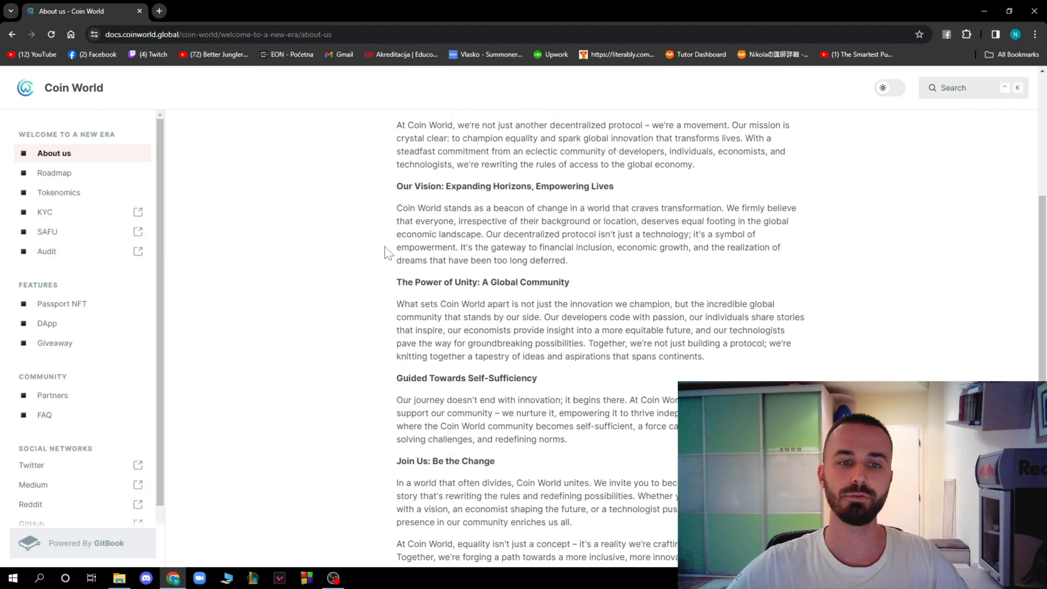
pyautogui.scroll(3)
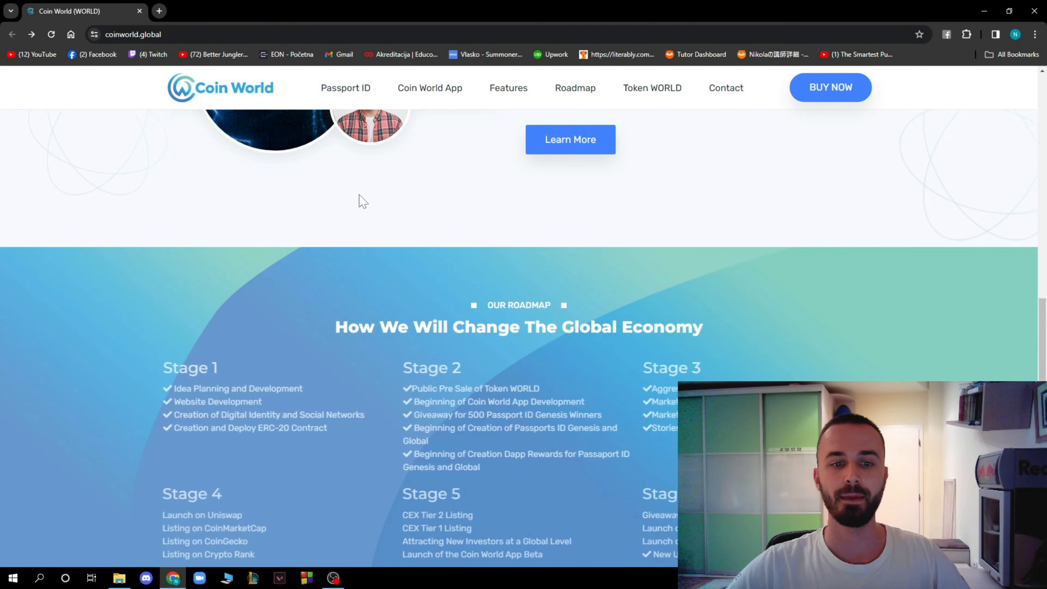
pyautogui.scroll(-3)
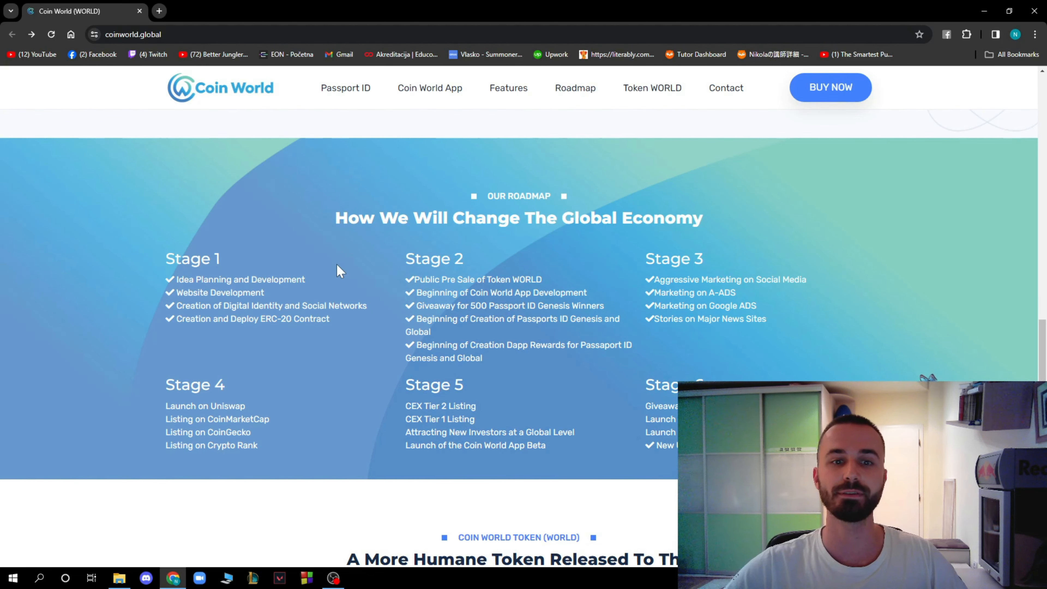
pyautogui.scroll(-3)
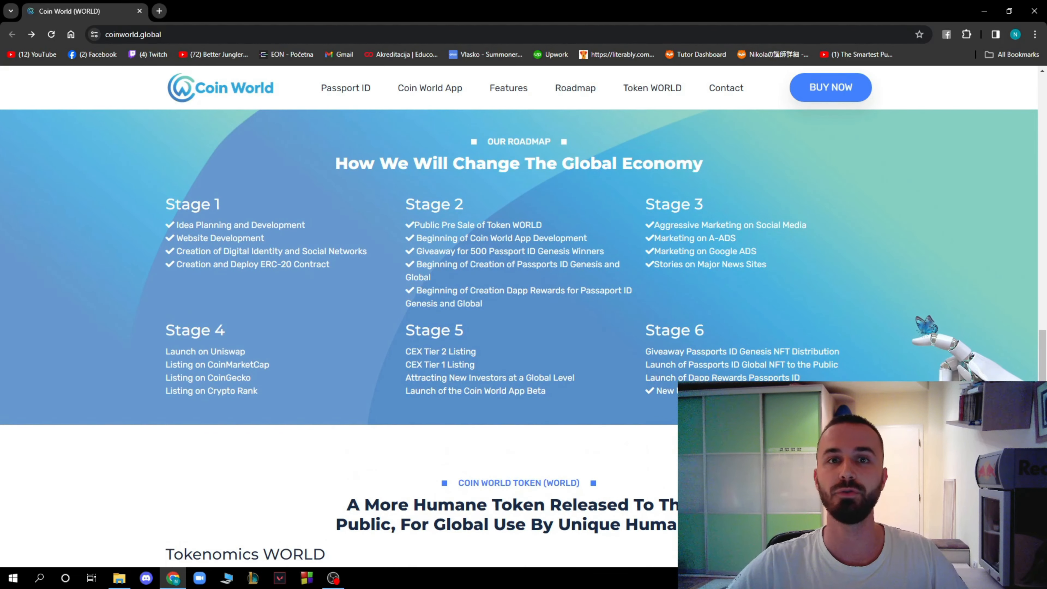